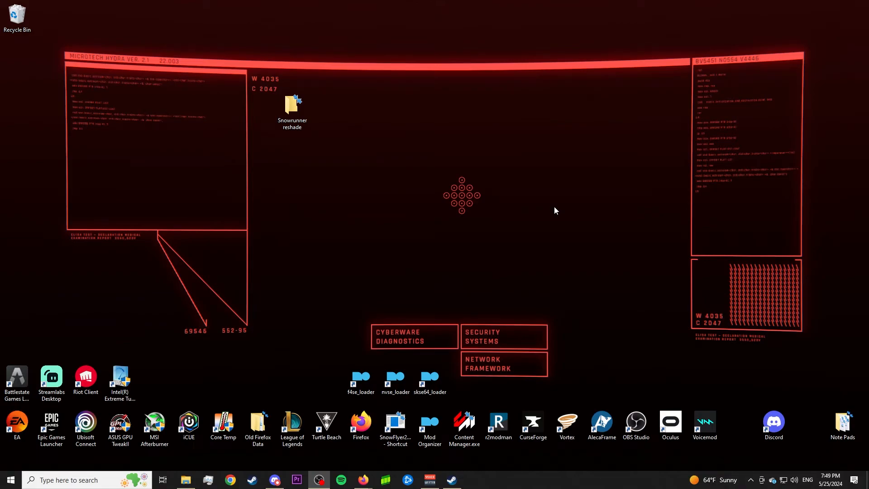
pyautogui.moveTo(556, 219)
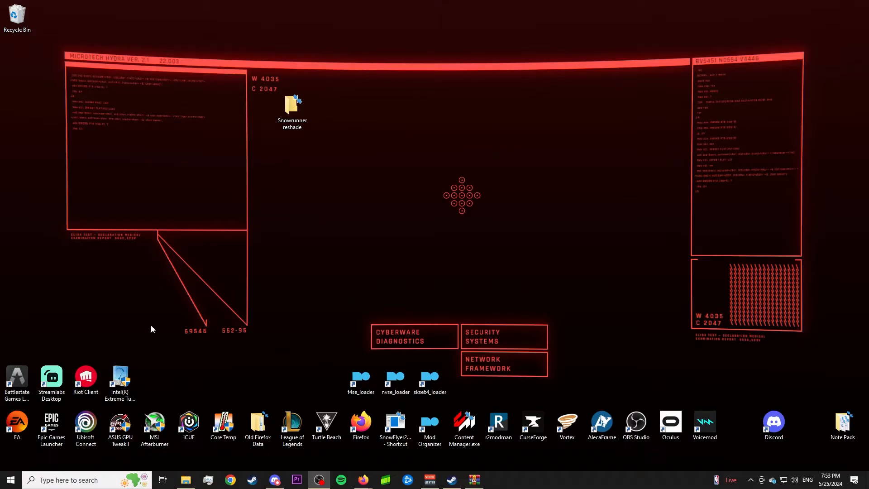
pyautogui.moveTo(253, 289)
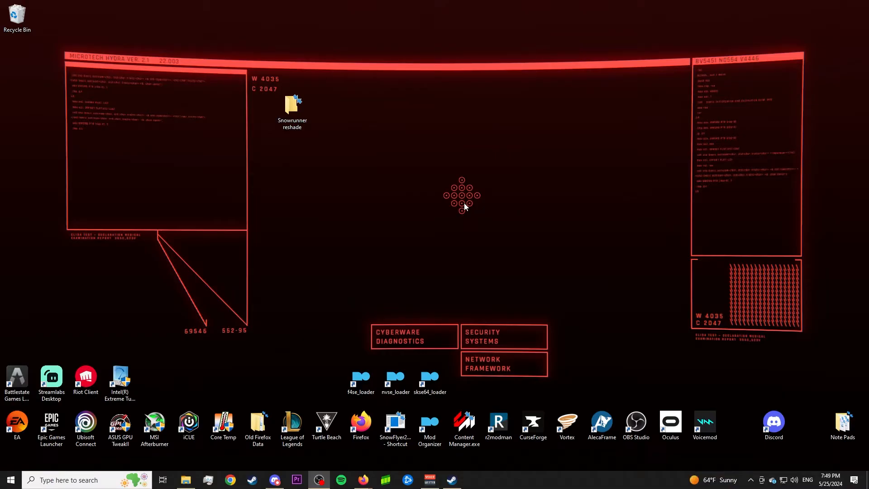
pyautogui.moveTo(318, 120)
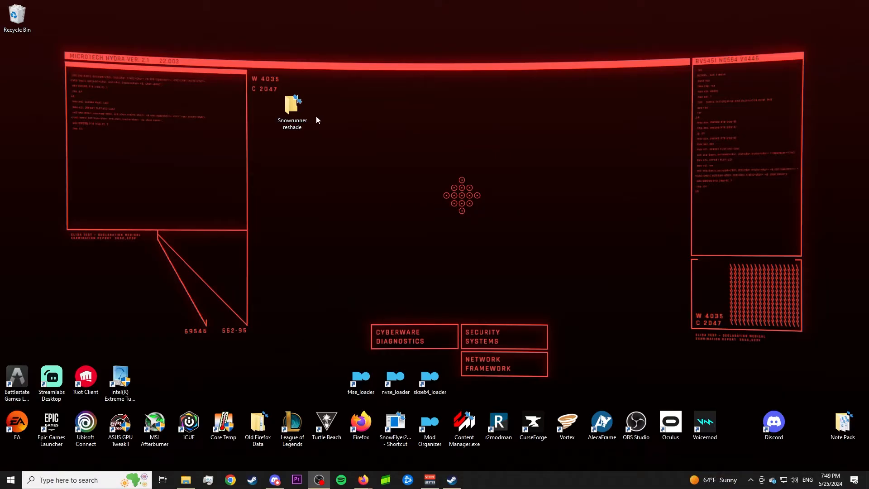
pyautogui.moveTo(344, 127)
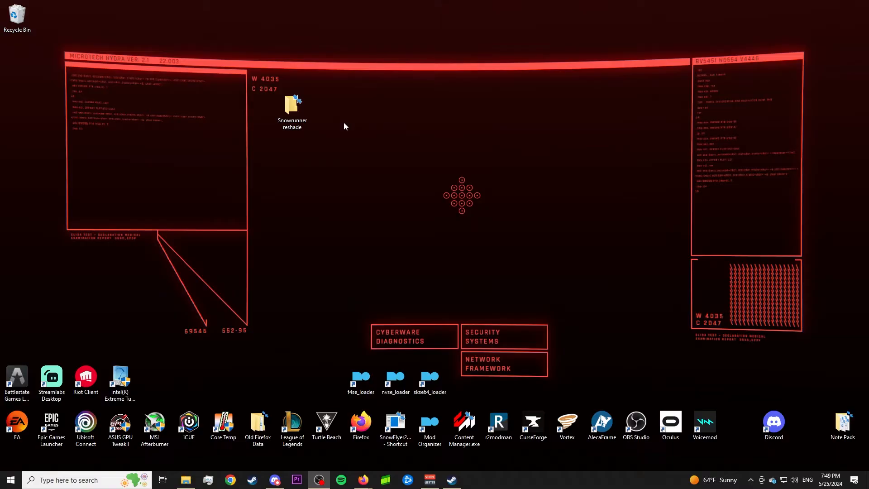
pyautogui.moveTo(372, 204)
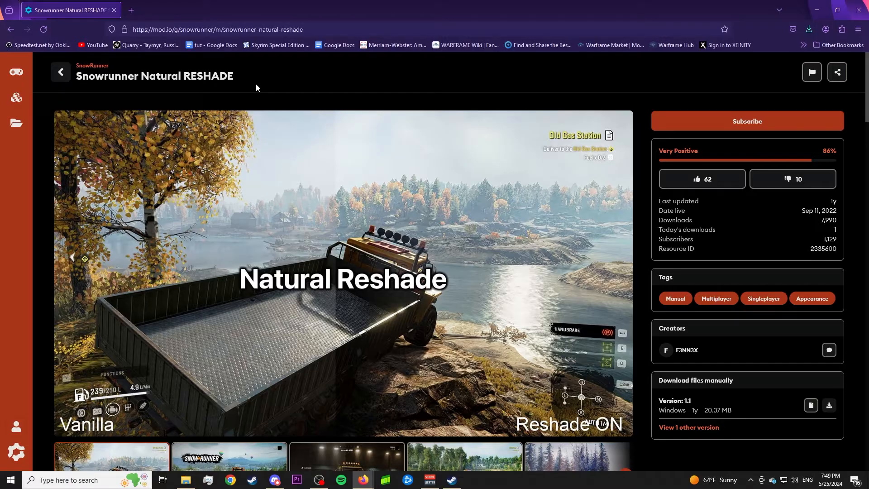
pyautogui.moveTo(233, 81)
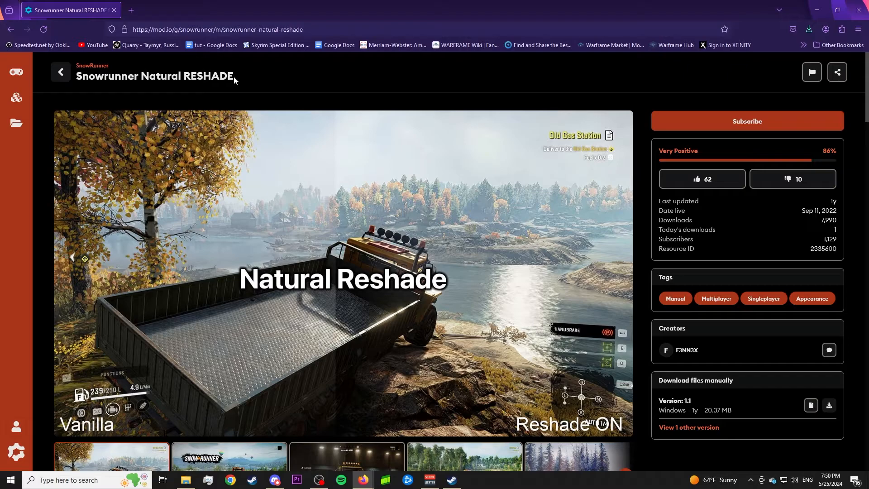
pyautogui.moveTo(278, 83)
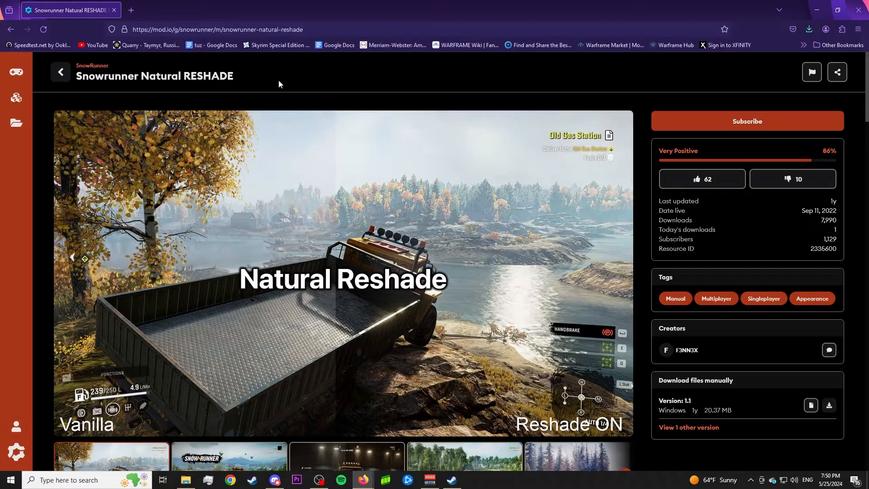
pyautogui.moveTo(799, 370)
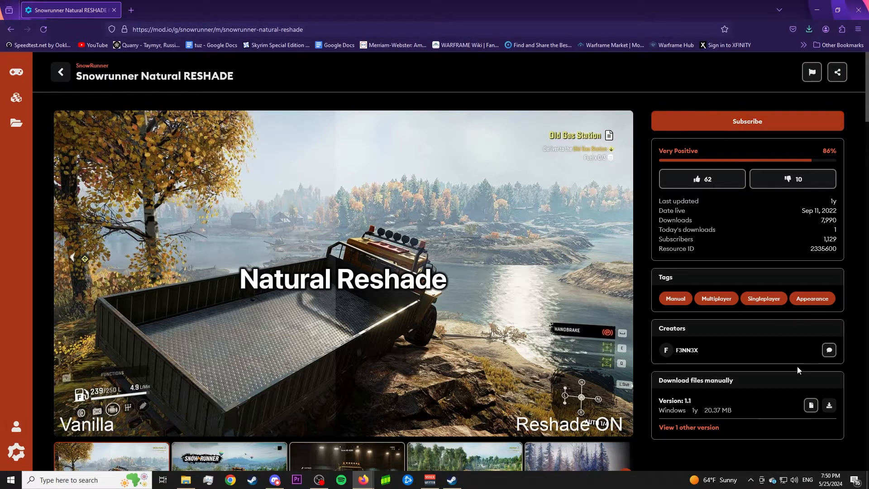
pyautogui.moveTo(828, 406)
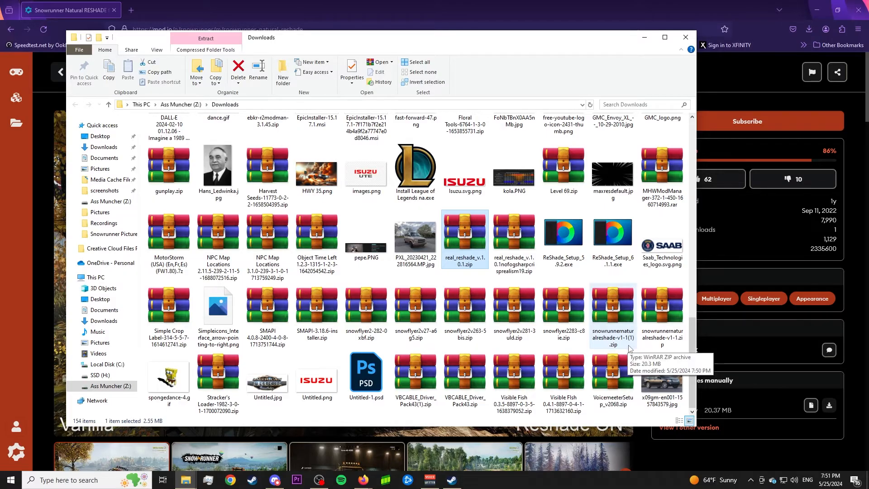
# Step: Open snowrunnernaturalreshade-v1-1(1).zip from Downloads in WinRAR
pyautogui.click(613, 313)
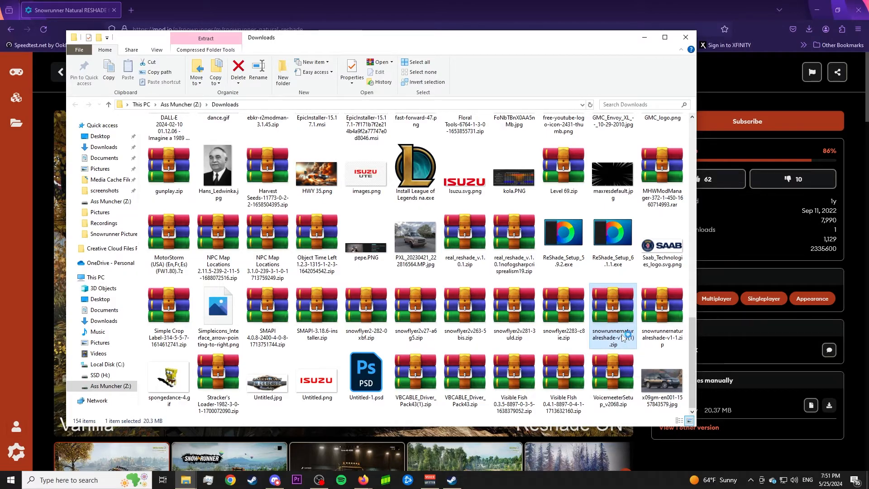
pyautogui.doubleClick(613, 315)
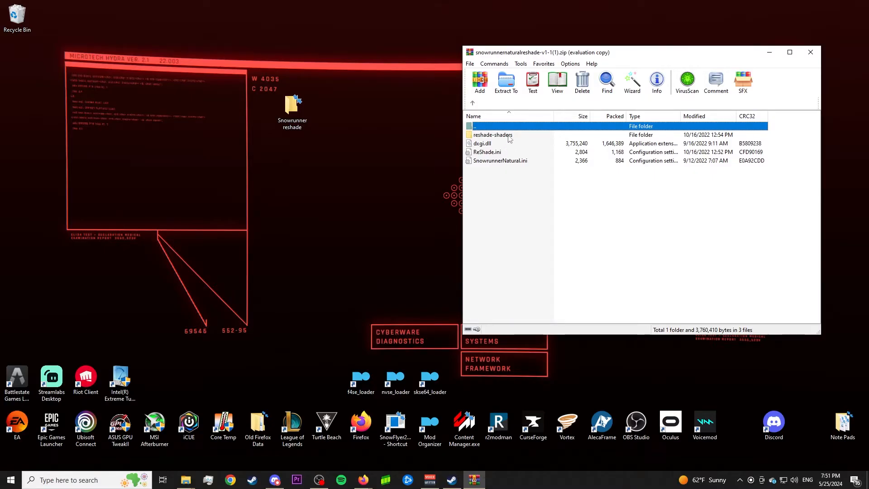
# Step: Close the WinRAR window after checking the archive's four ReShade items
pyautogui.press('ctrl+a')
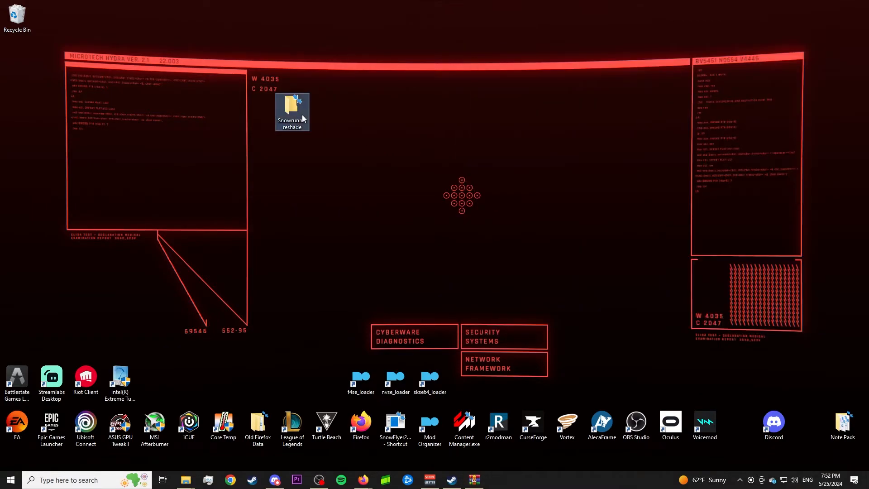
# Step: Show the Snowrunner reshade folder from the desktop beside the SteamLibrary window
pyautogui.doubleClick(292, 111)
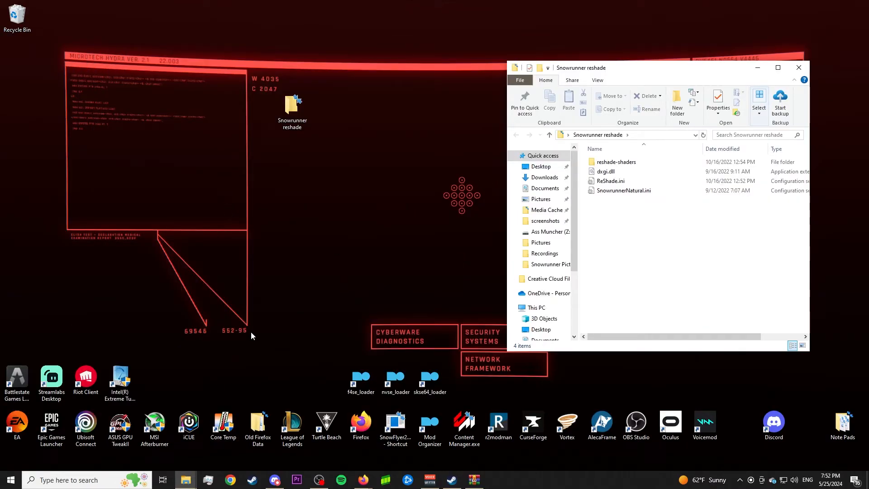
pyautogui.click(798, 67)
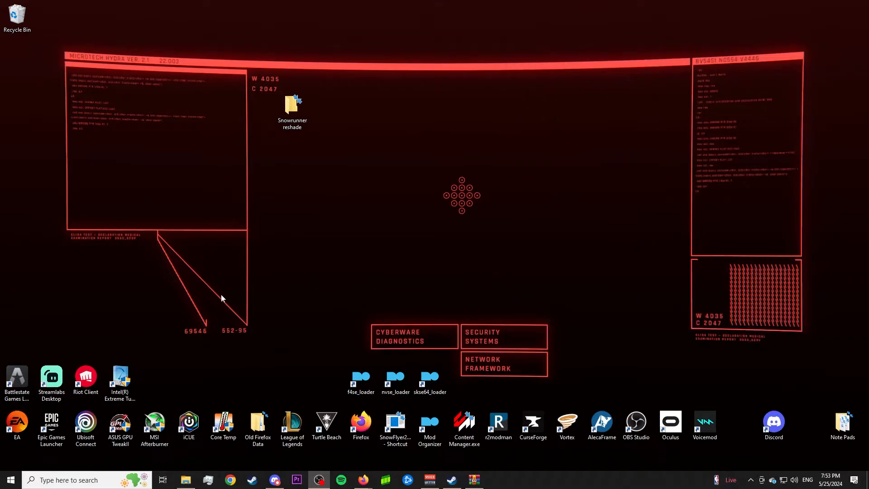
pyautogui.doubleClick(293, 105)
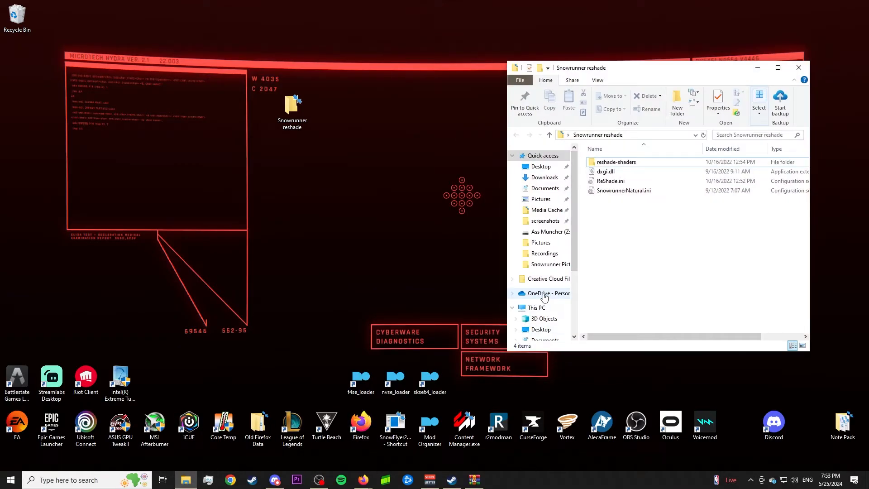
pyautogui.scroll(-3)
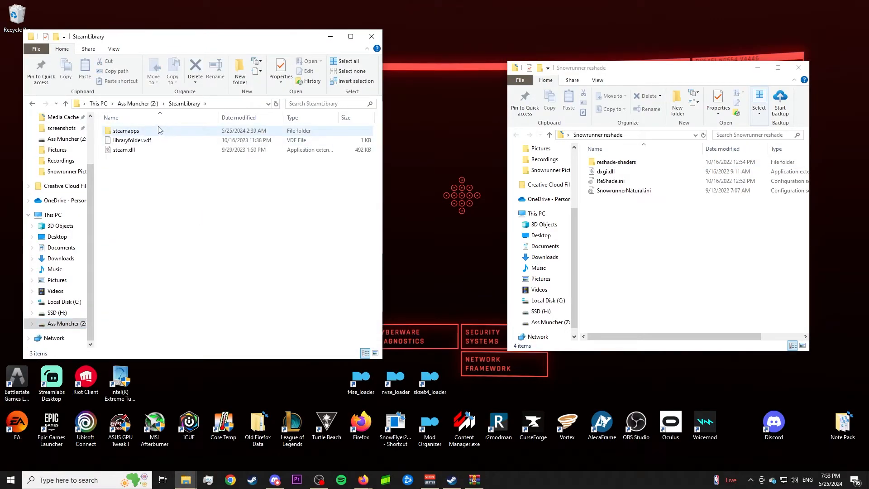
# Step: Navigate the second window through steamapps, common, SnowRunner, Sources into Bin
pyautogui.doubleClick(126, 131)
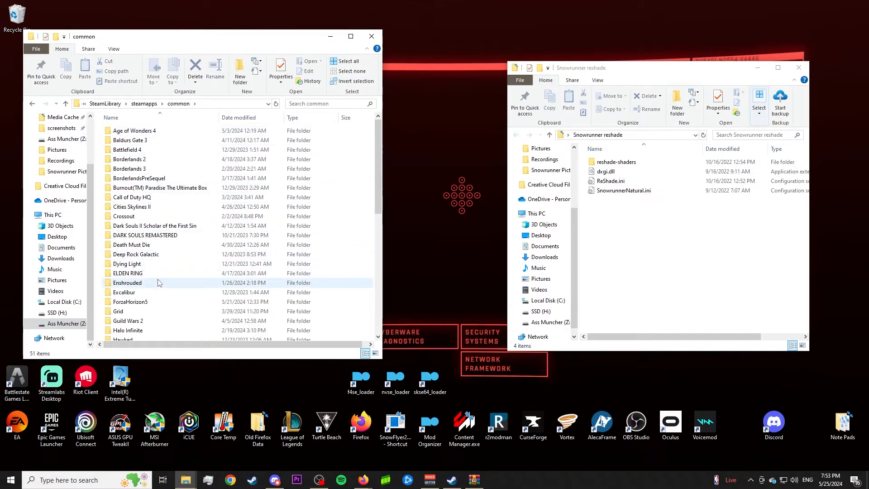
pyautogui.scroll(-3)
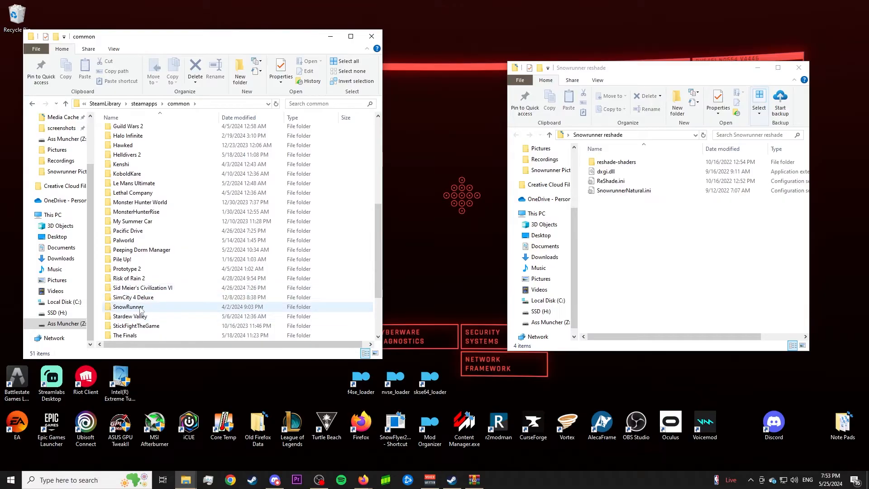
pyautogui.doubleClick(127, 307)
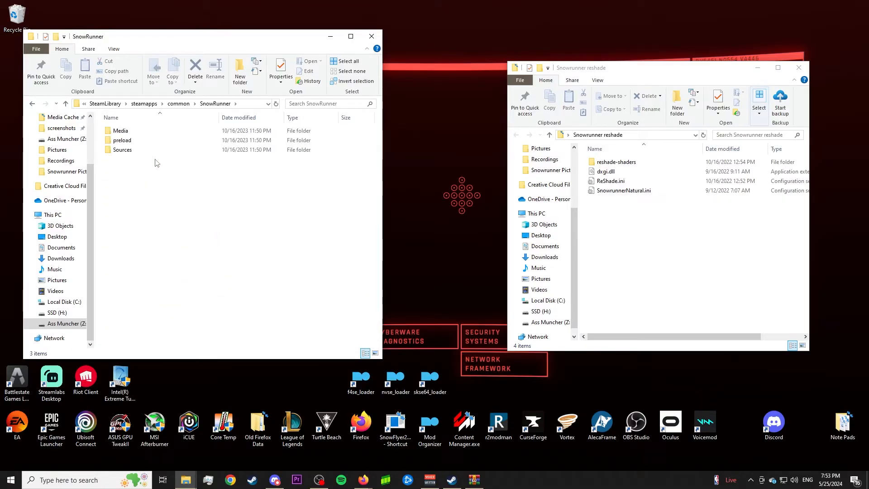
pyautogui.doubleClick(122, 150)
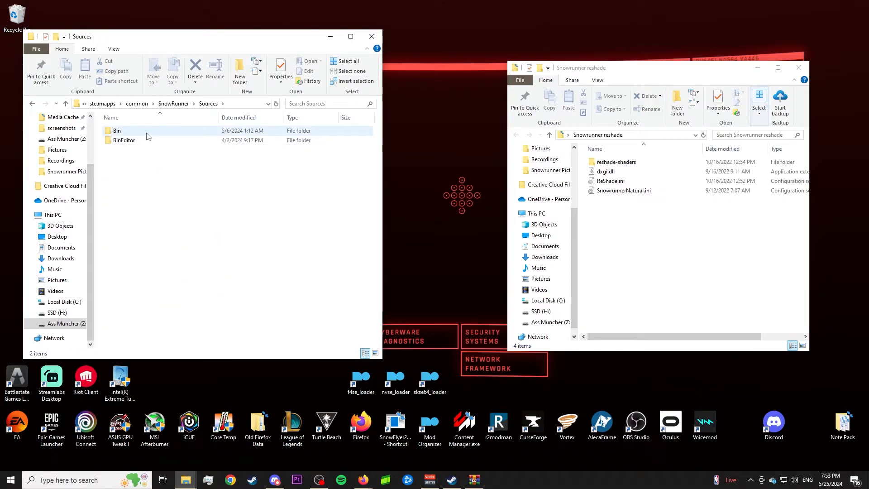
pyautogui.doubleClick(117, 130)
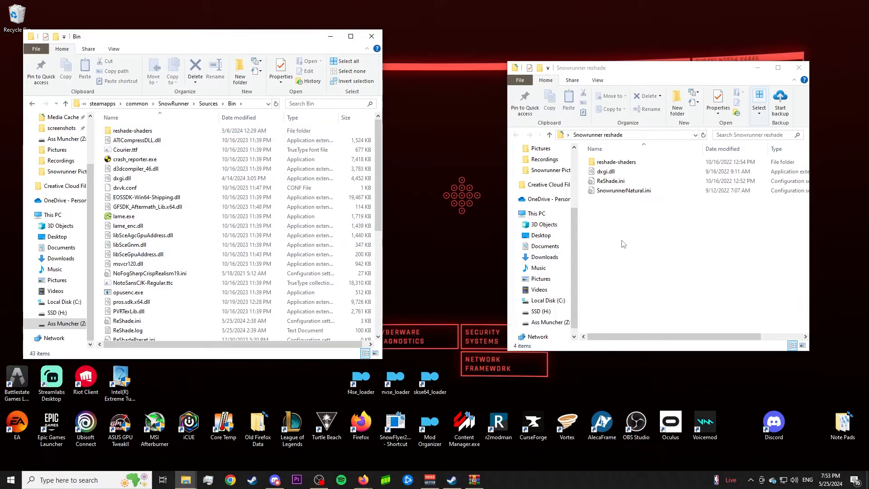
pyautogui.moveTo(640, 214)
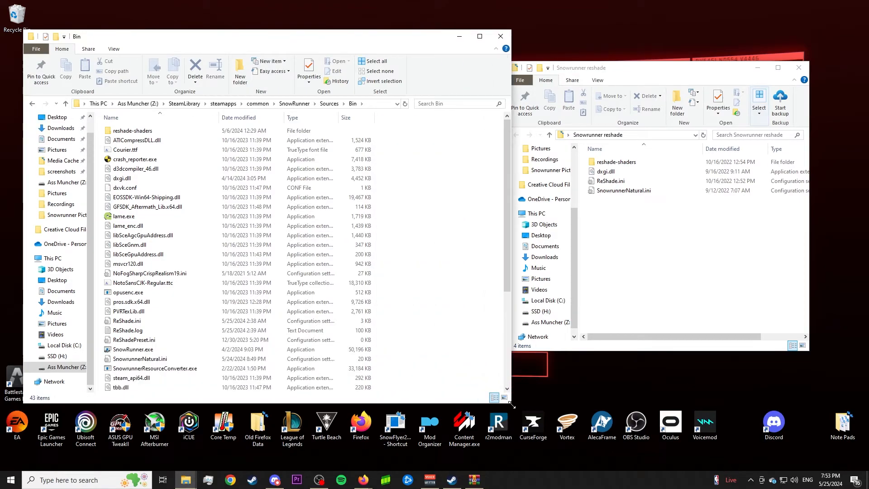
# Step: Drag reshade-shaders, dxgi.dll, ReShade.ini and SnowrunnerNatural.ini into Bin, replacing existing files
pyautogui.click(624, 190)
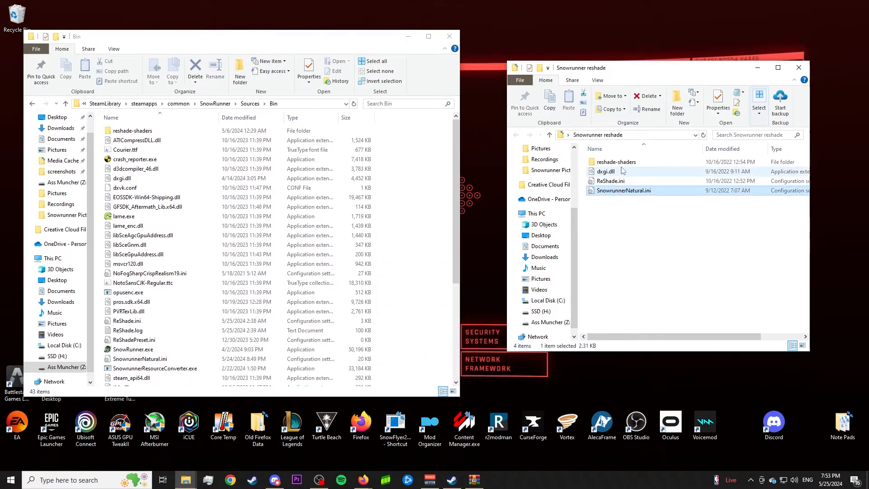
pyautogui.moveTo(621, 172); pyautogui.dragTo(416, 228)
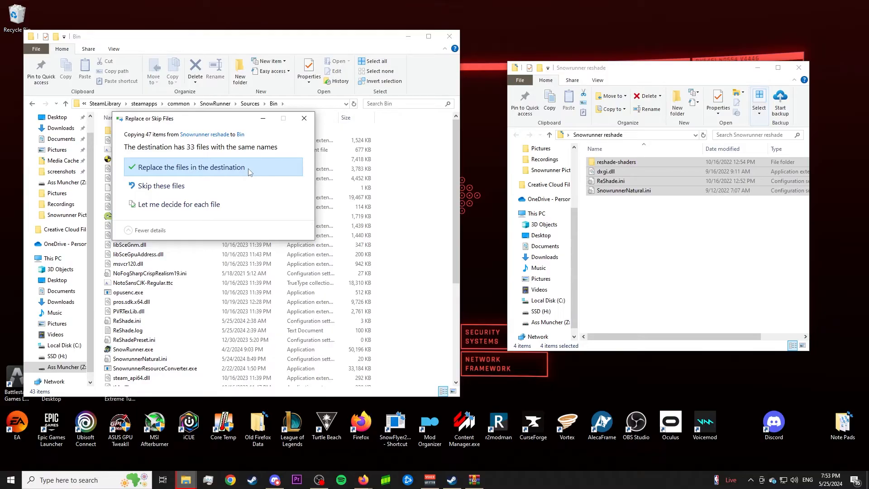
pyautogui.click(192, 167)
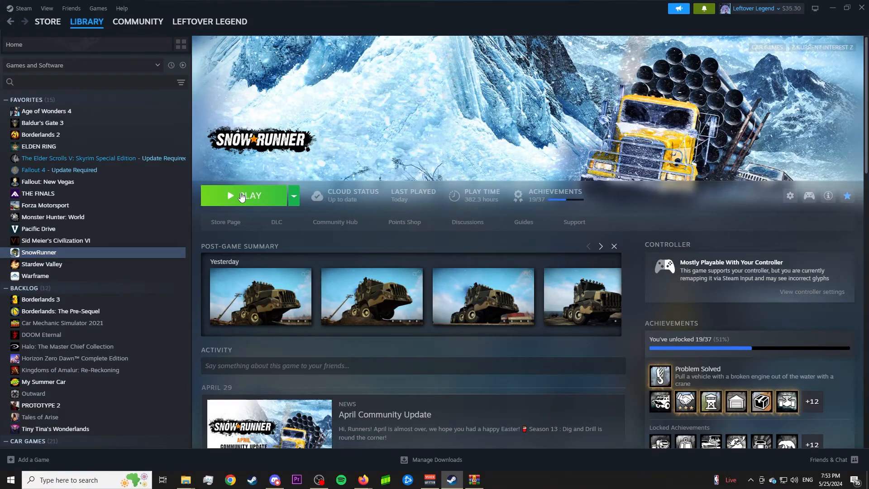
# Step: Launch SnowRunner with the green Play button on its Steam library page
pyautogui.click(241, 195)
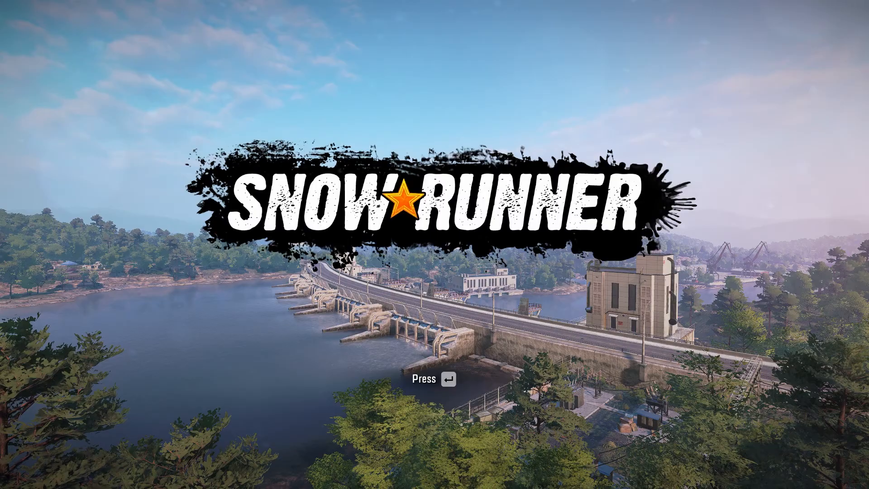
# Step: Past the title screen, select SnowrunnerNatural.ini in the ReShade overlay and close it
pyautogui.press('enter')
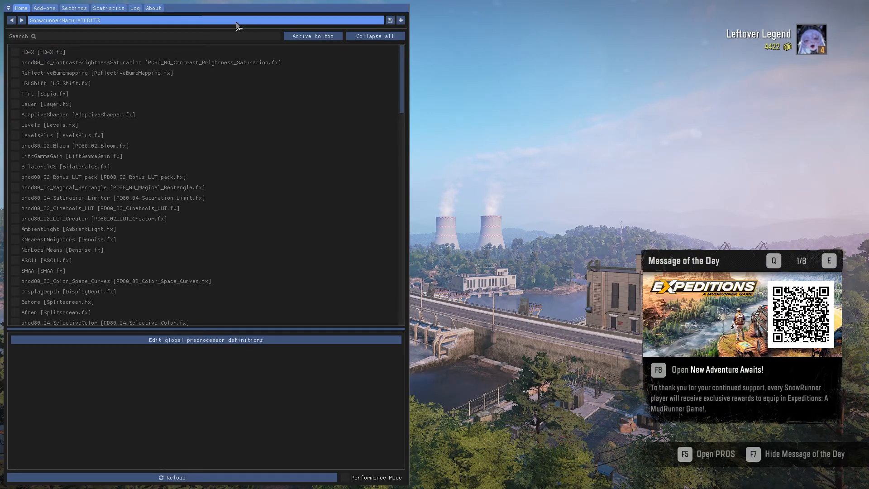
pyautogui.click(389, 20)
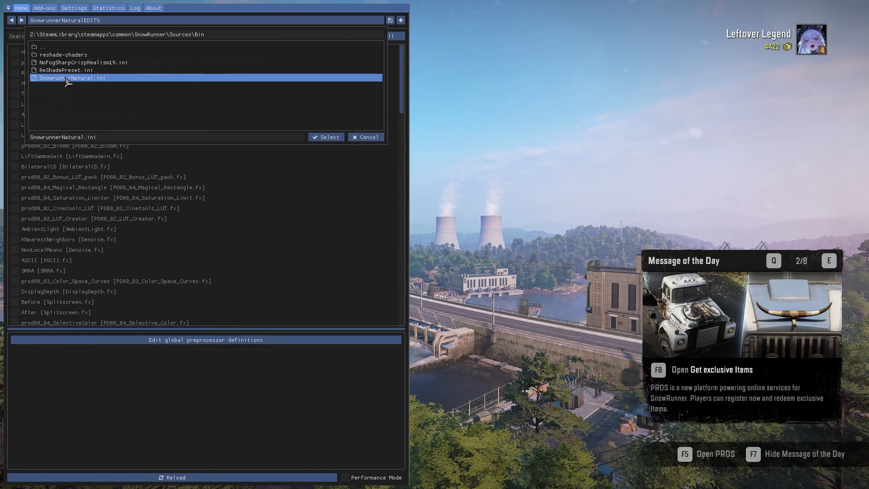
pyautogui.click(326, 136)
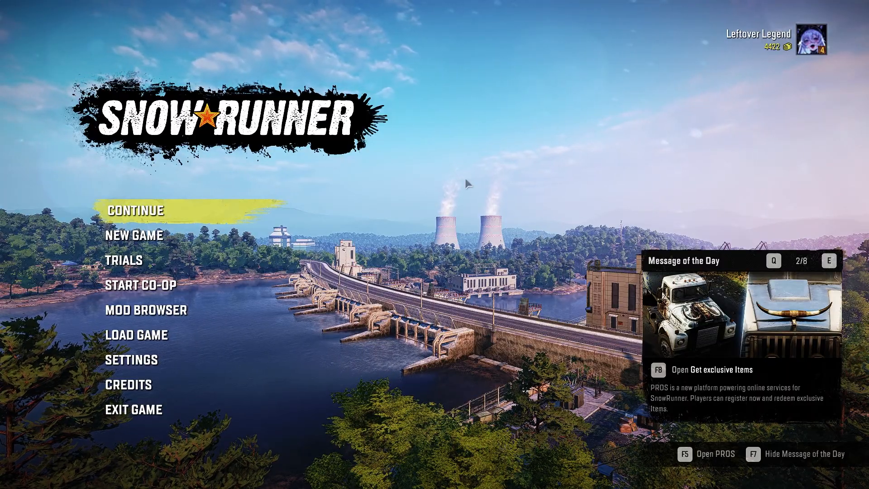
pyautogui.press('E')
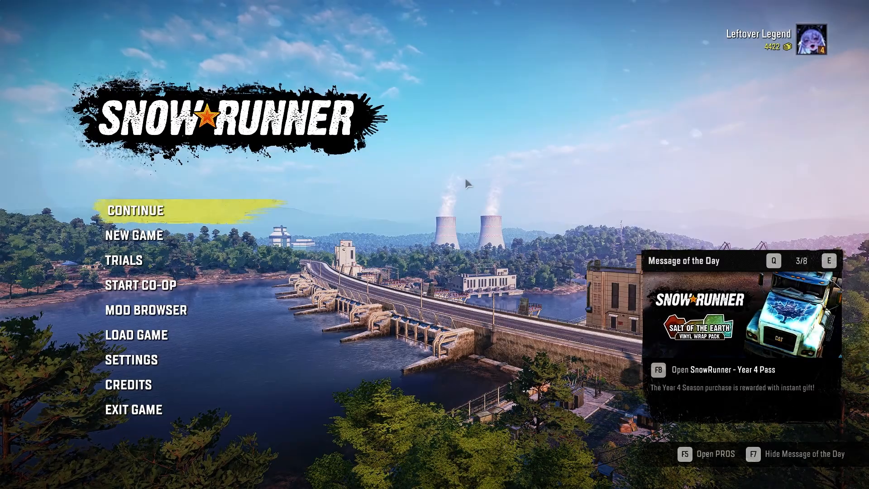